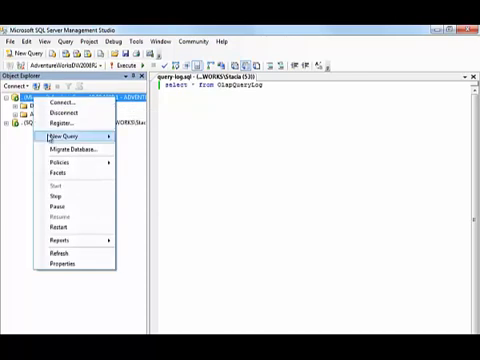
mouse_move(68, 264)
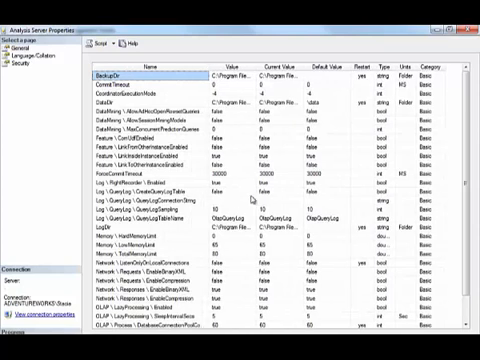
click(236, 192)
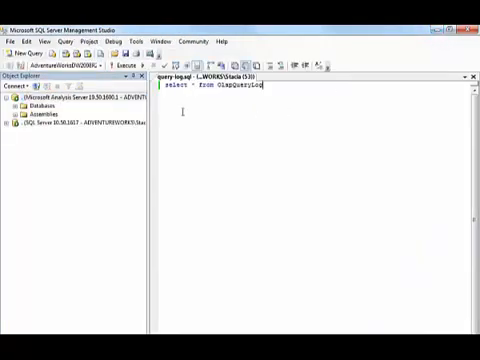
Step: Run the SELECT against the query log table to list logged queries with datasets and durations
click(116, 62)
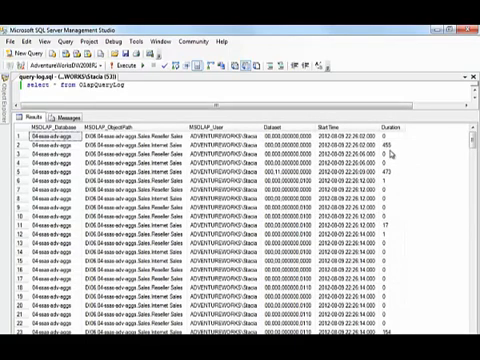
scroll(down, 3)
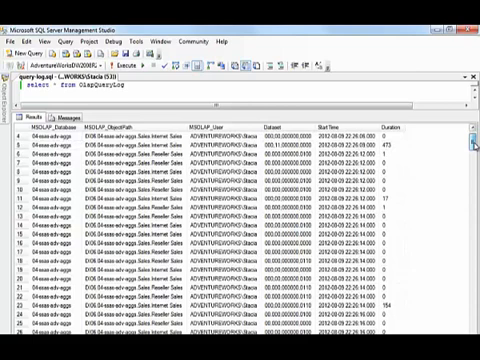
scroll(down, 3)
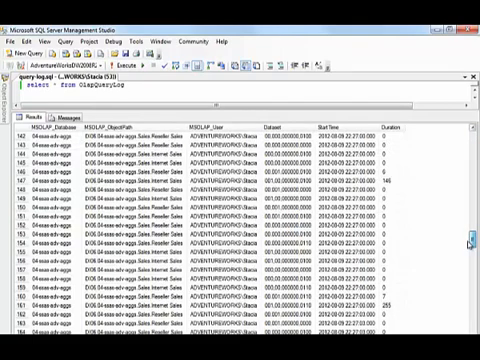
scroll(down, 3)
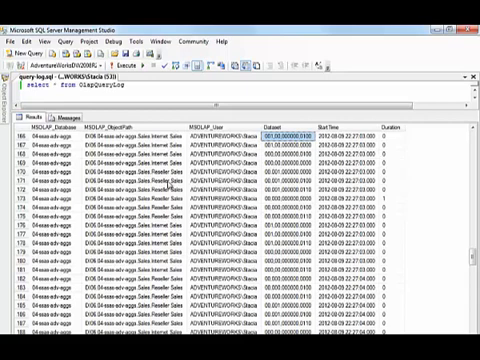
mouse_move(168, 184)
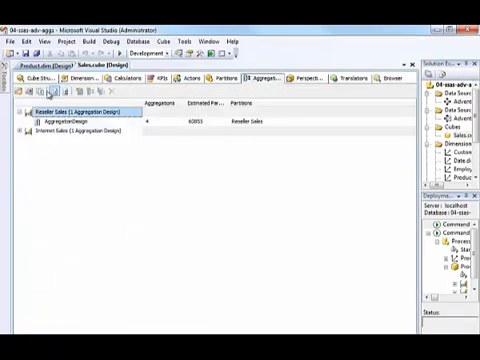
mouse_move(28, 92)
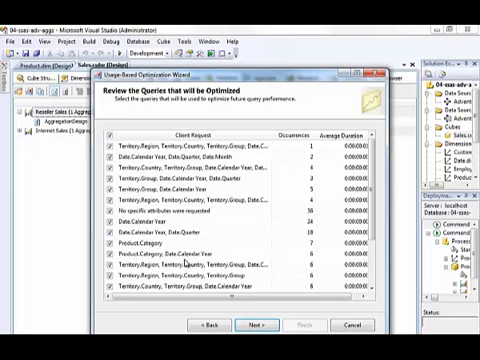
mouse_move(296, 264)
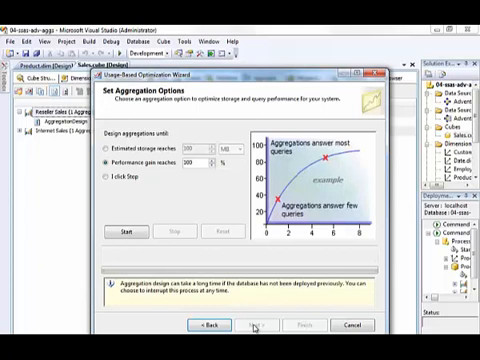
mouse_move(170, 176)
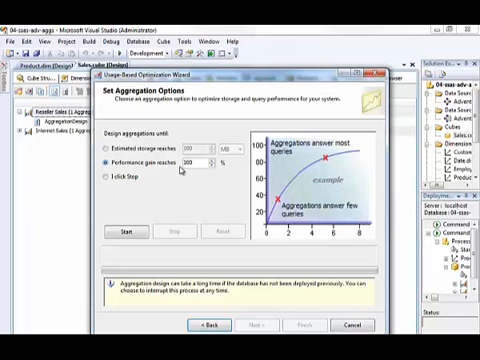
click(124, 232)
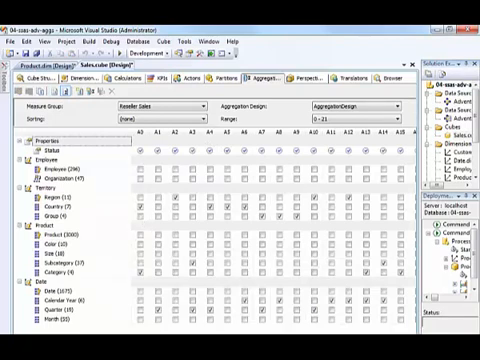
scroll(right, 3)
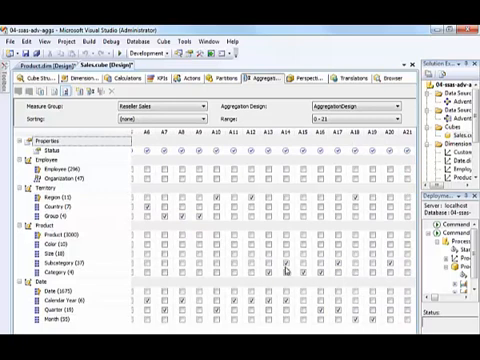
mouse_move(388, 324)
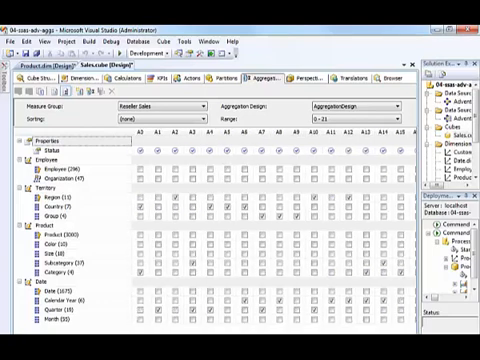
scroll(right, 3)
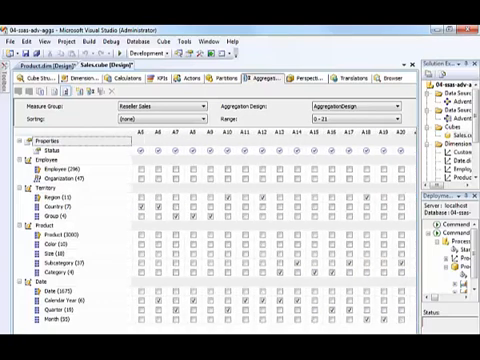